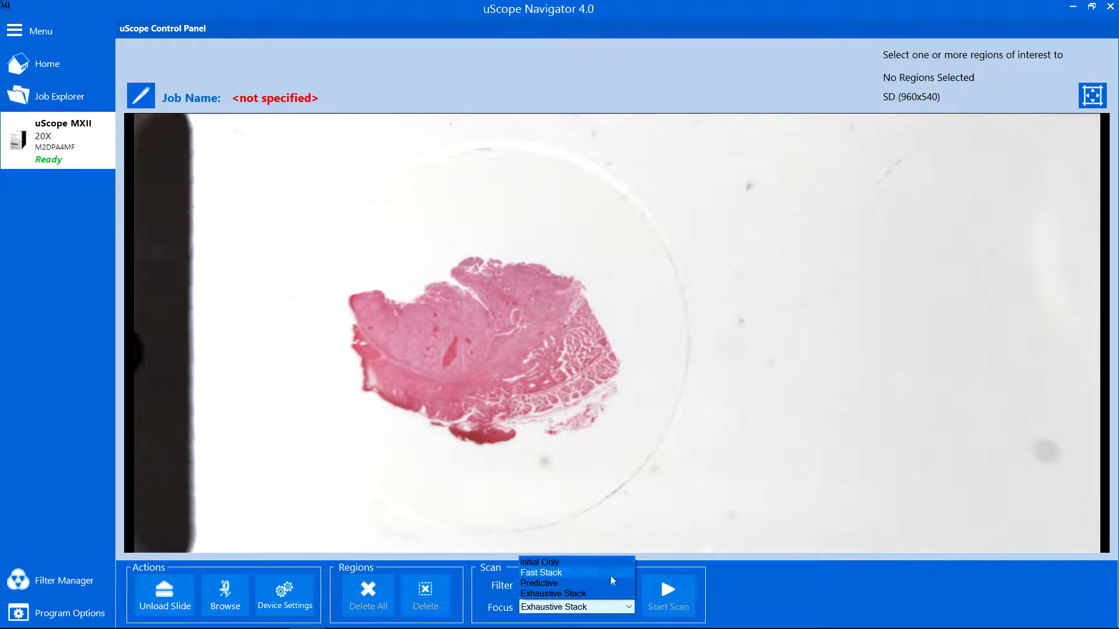
- Choose Predictive as the focus method in the Scan panel
click(541, 583)
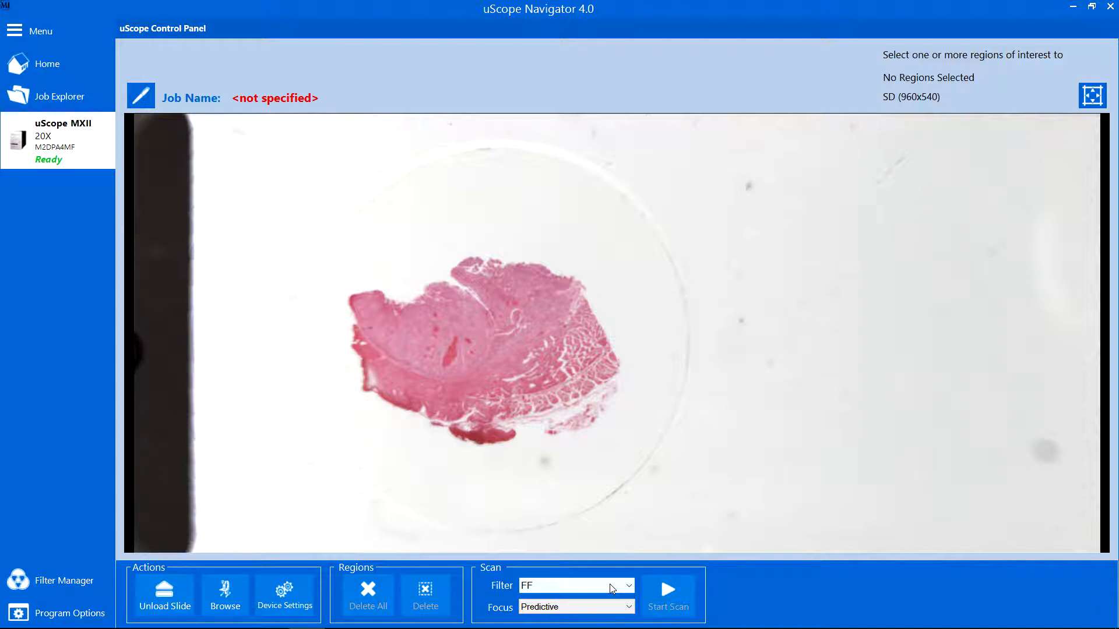
mouse_move(531, 564)
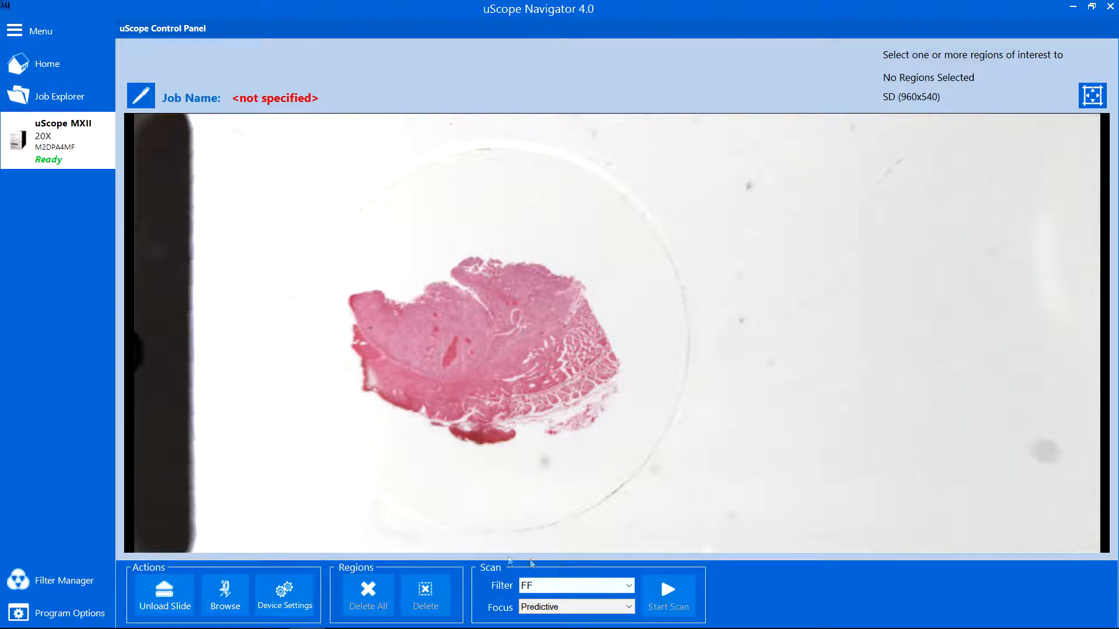
- Lower the Predictive focus grid size from 9 to 6 in Device Settings and save
click(285, 599)
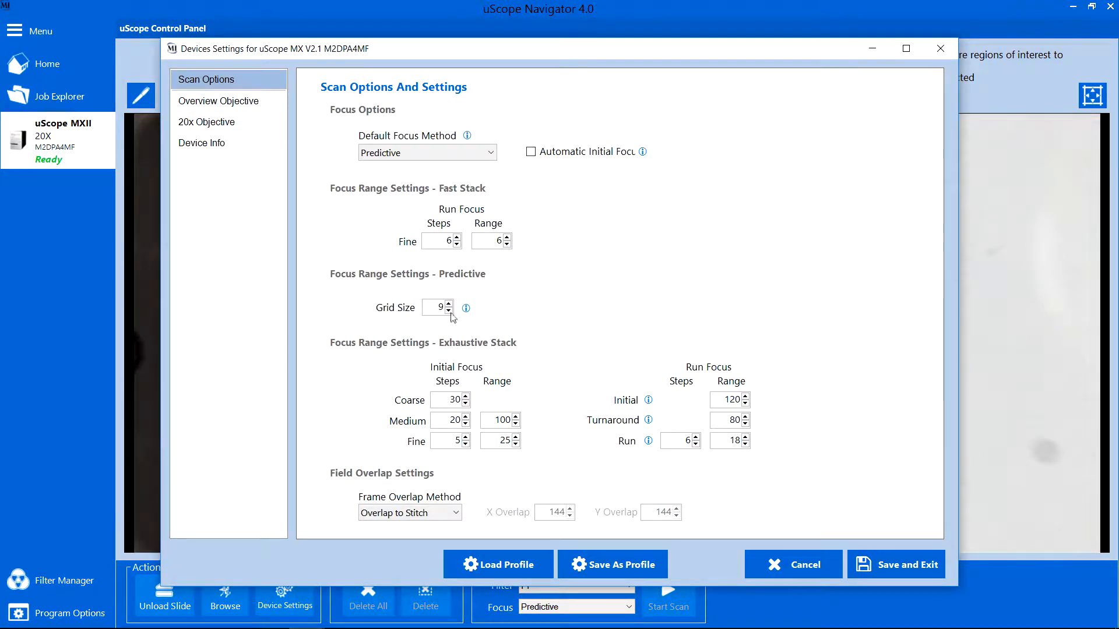
click(447, 310)
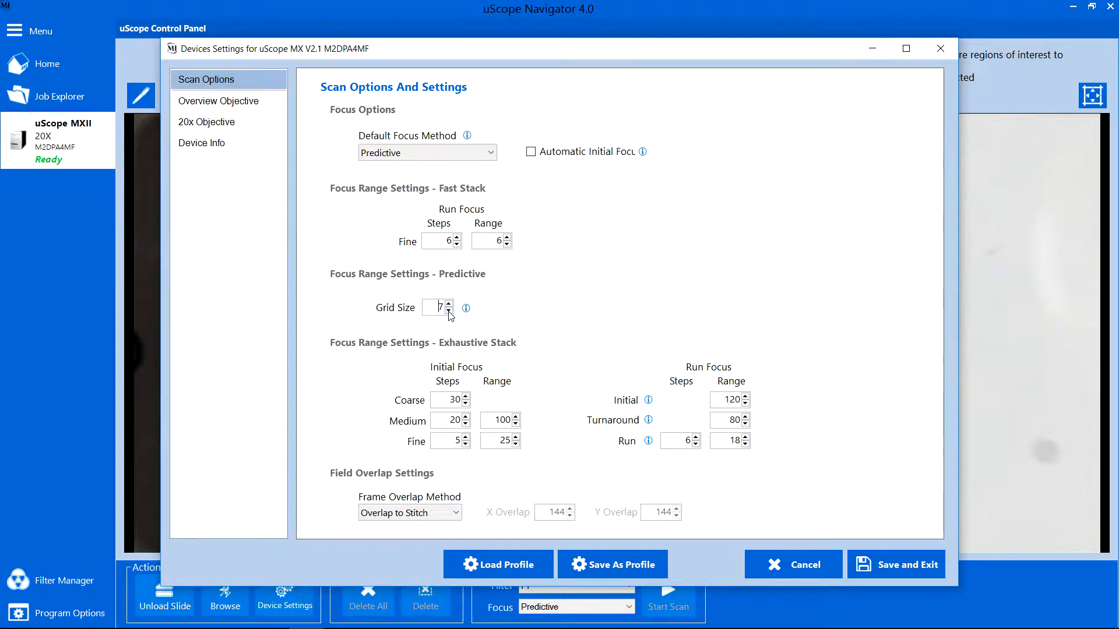
click(446, 304)
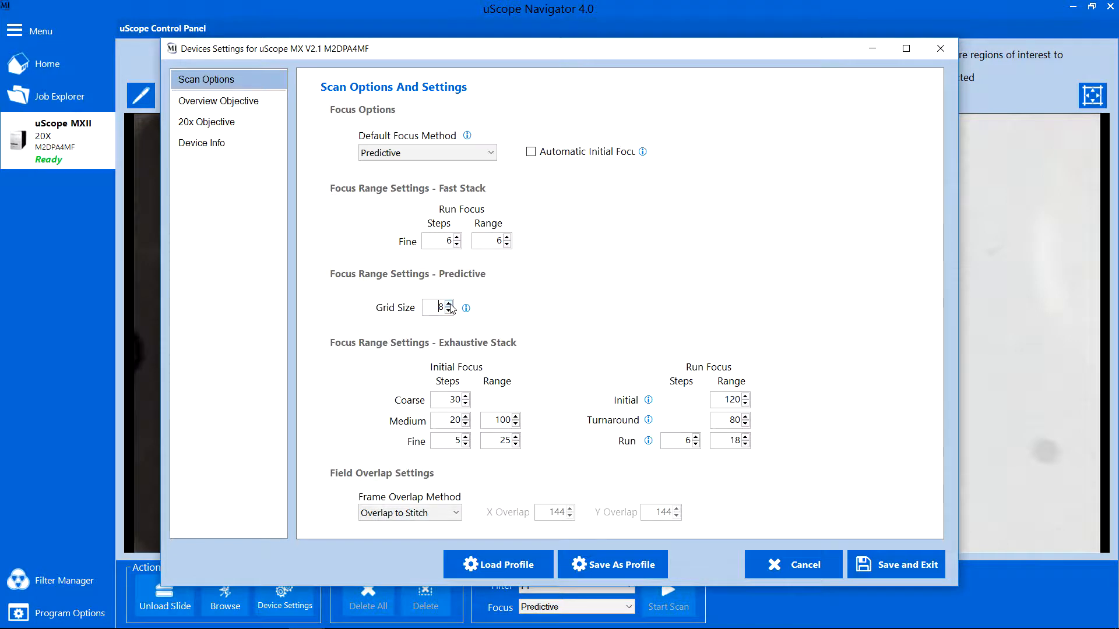
click(449, 310)
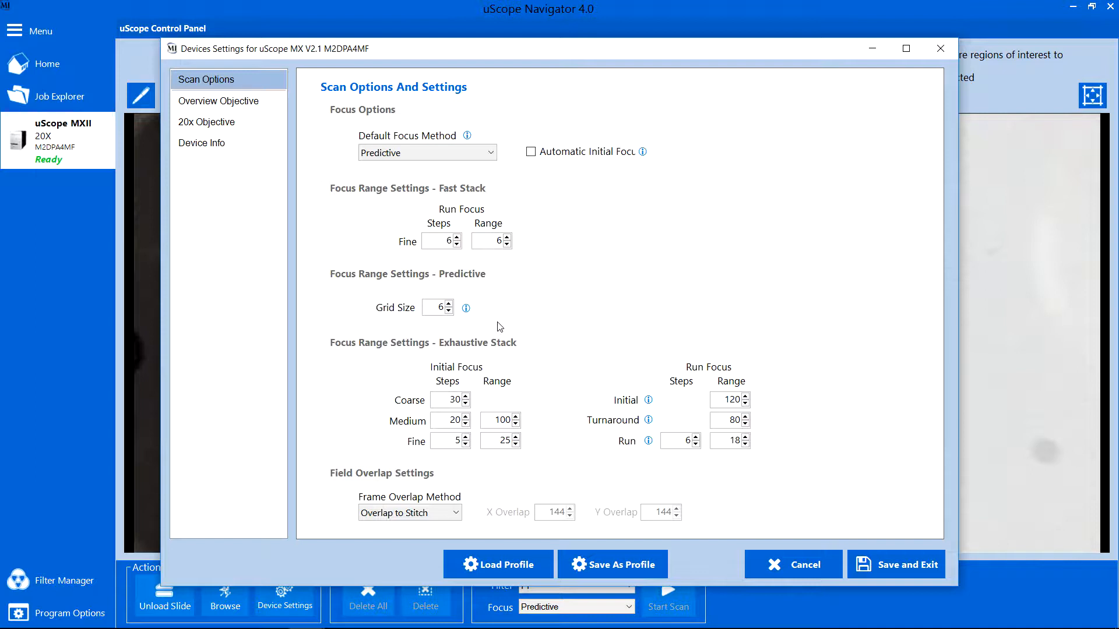
mouse_move(505, 331)
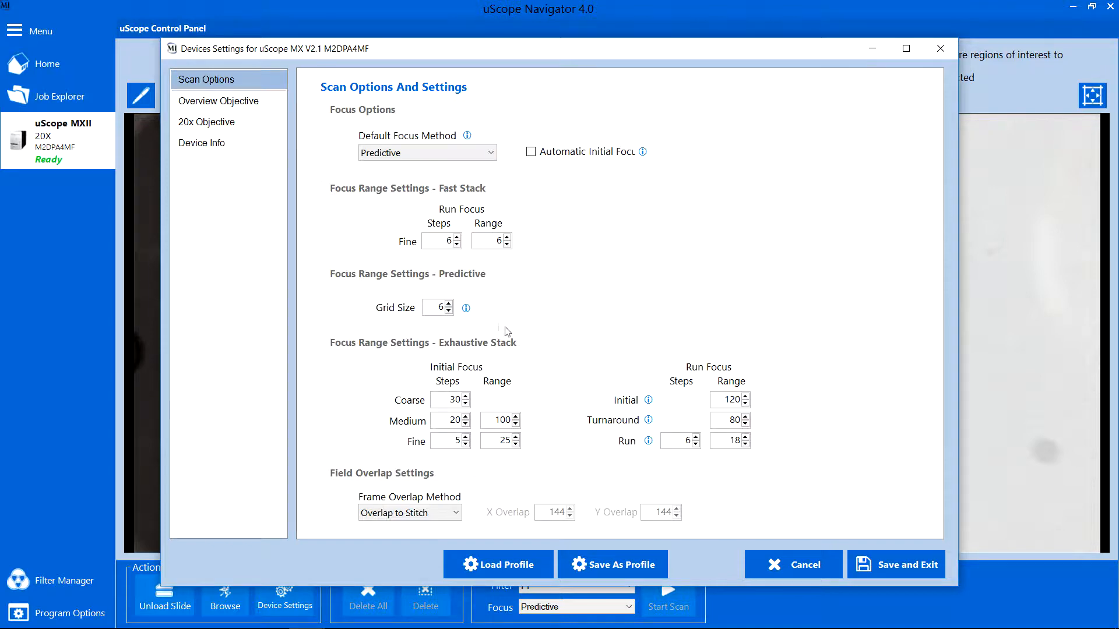
click(896, 564)
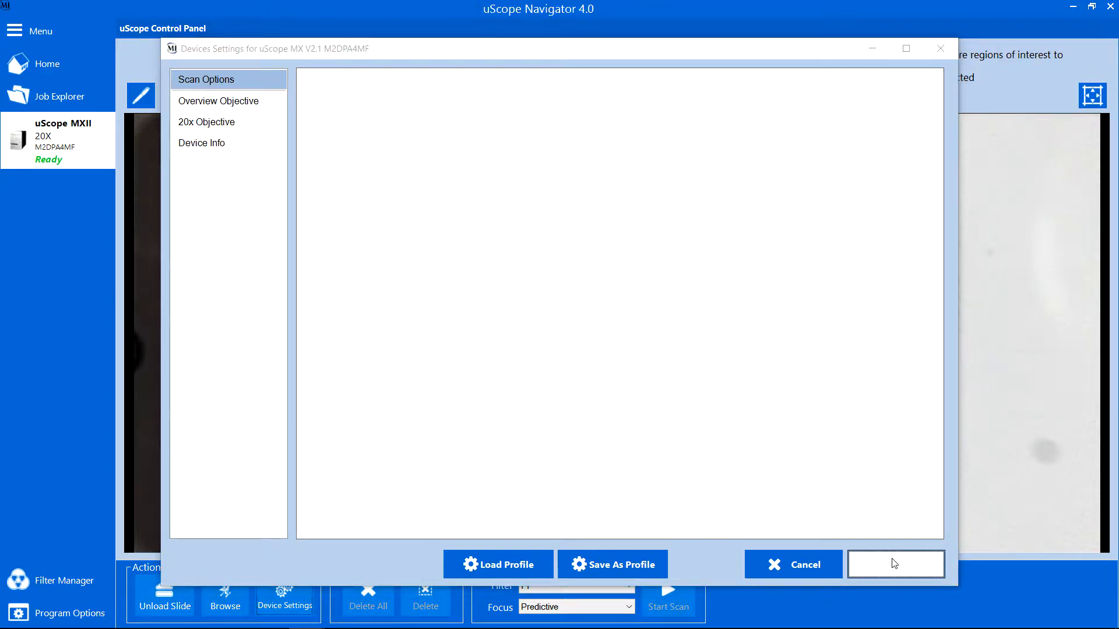
- Draw a 10x14-field region on the tissue centre, keep Predictive focus, and start the scan
click(894, 564)
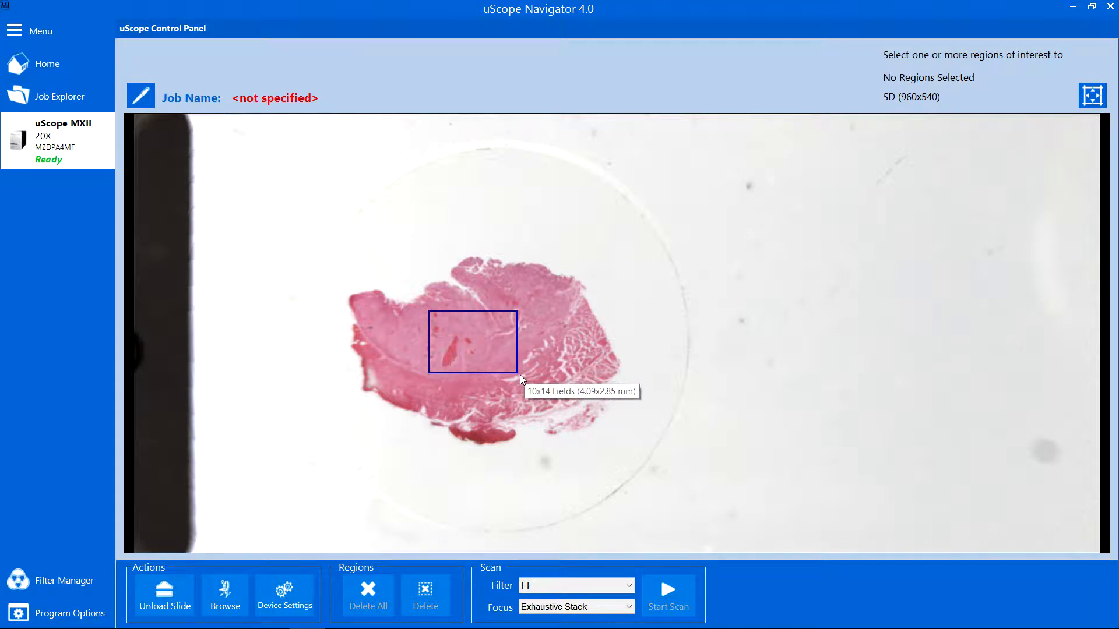
click(472, 342)
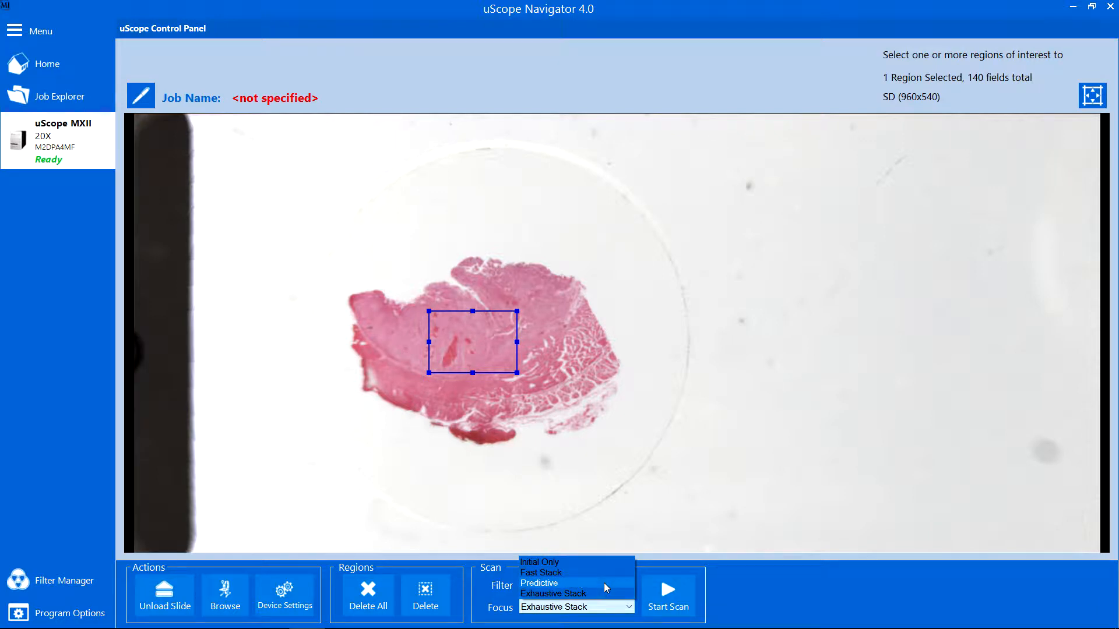
click(539, 583)
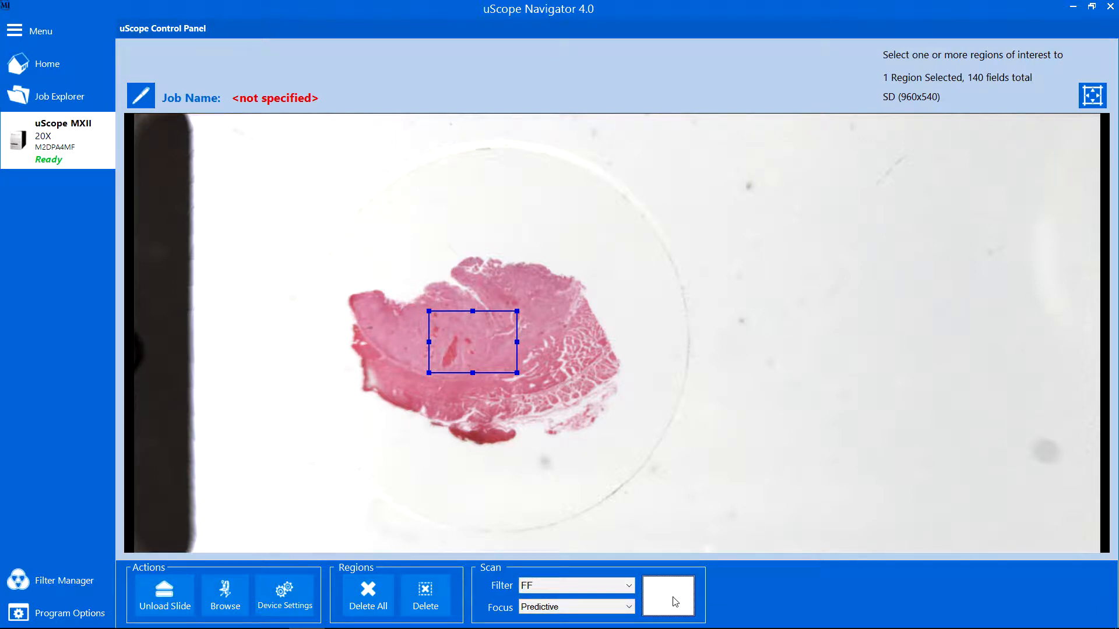
click(666, 594)
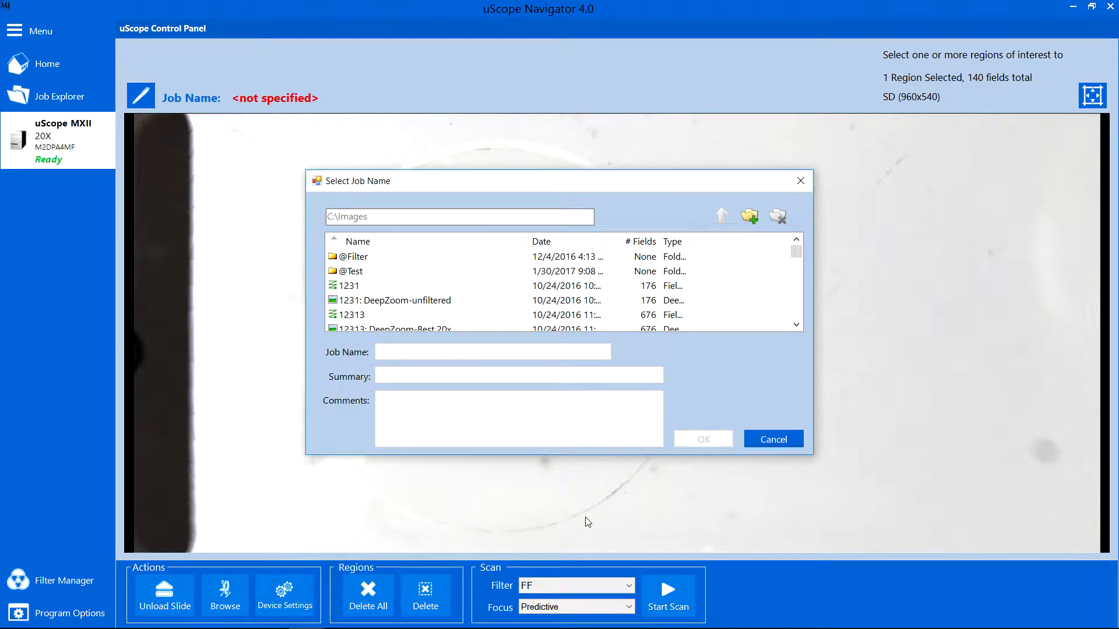
- Name the job 'EsophagusCancer' and confirm to begin scanning
text(Esophagus)
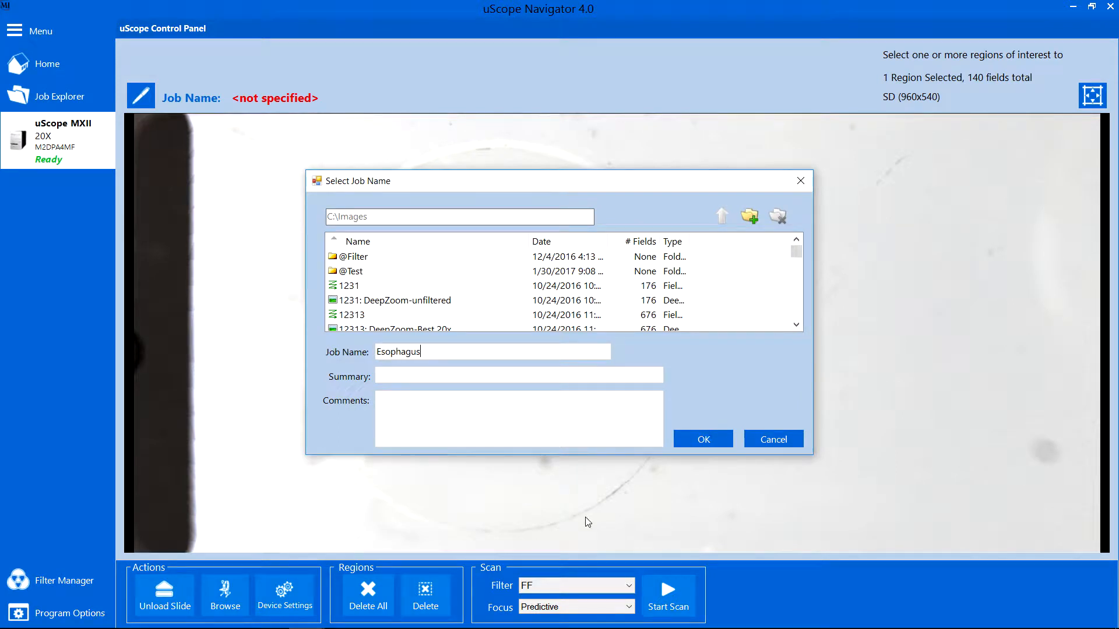
text(Cancer)
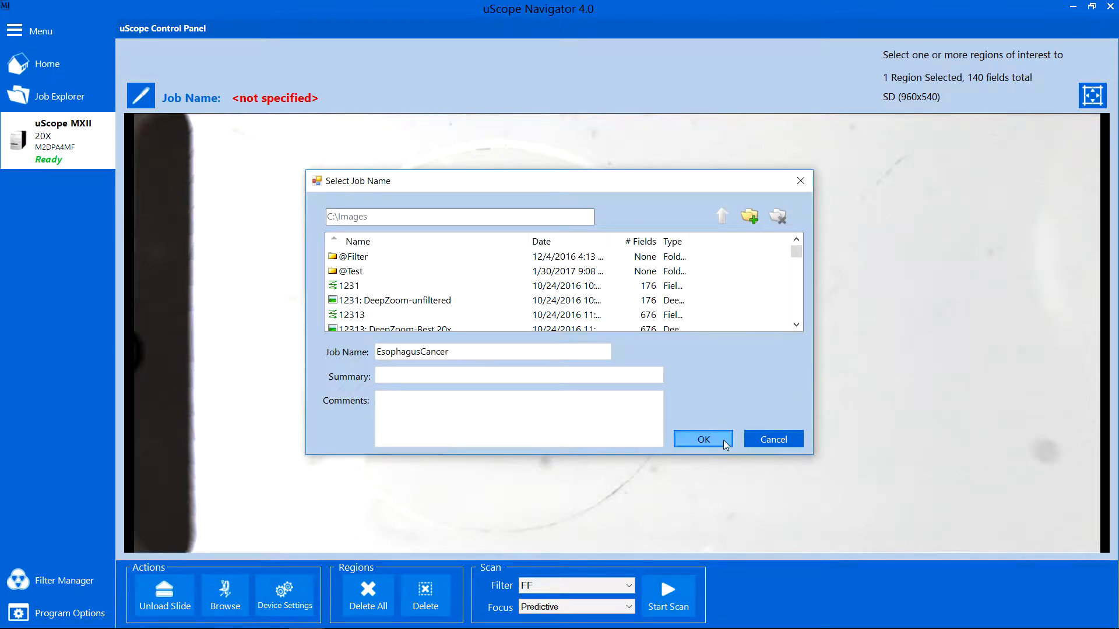
click(702, 439)
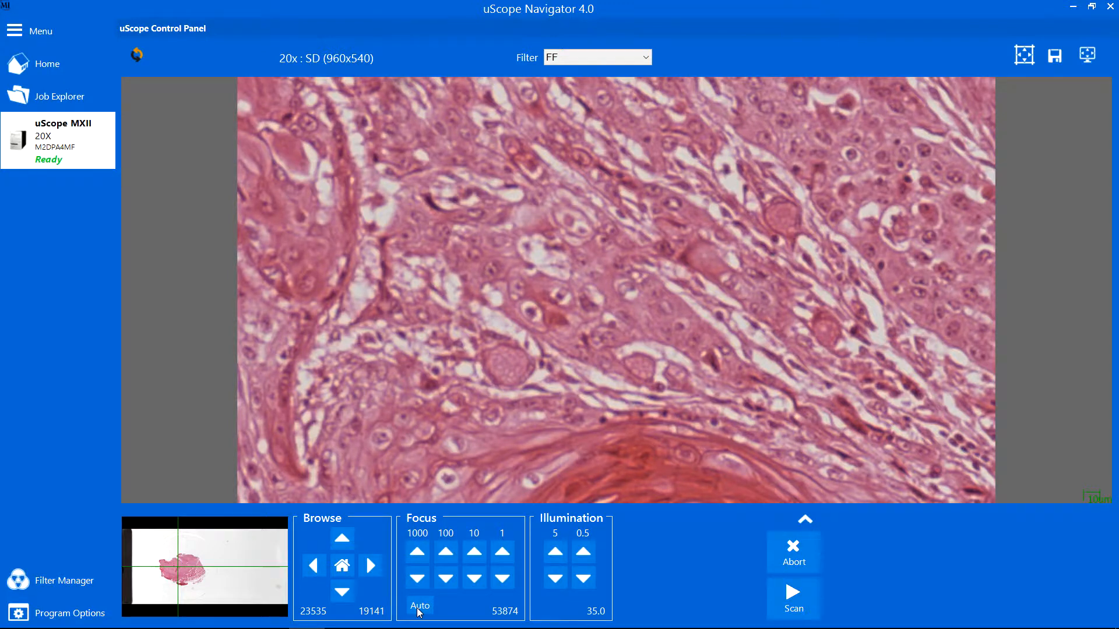
- Autofocus the live 20x view and let all 140 fields scan
click(793, 591)
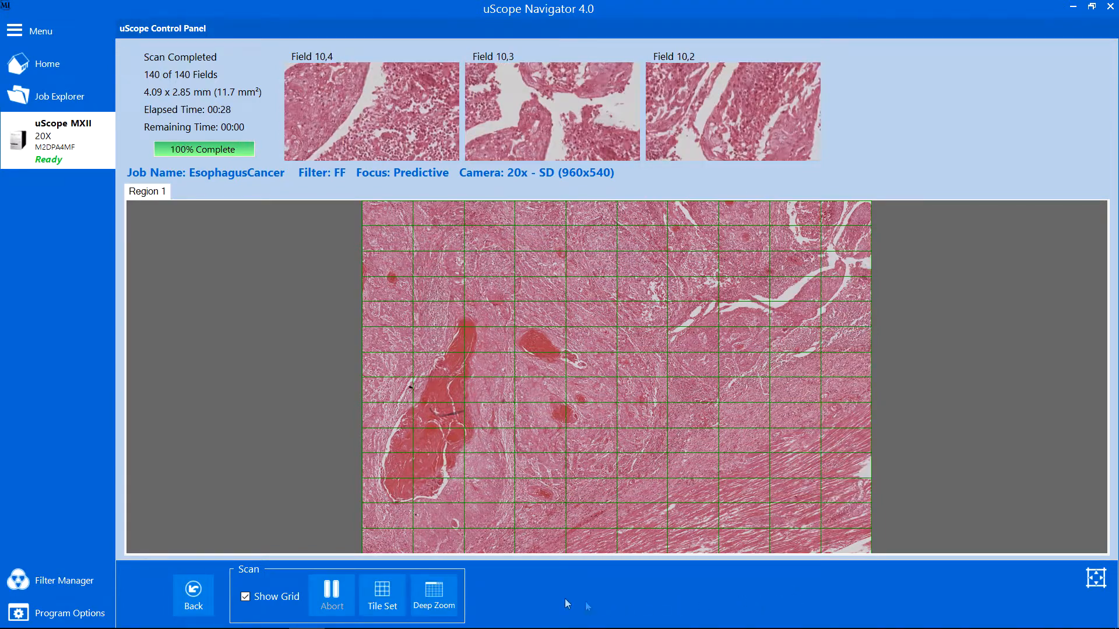
- Create a Deep Zoom image of the EsophagusCancer scan and view it at 4x
click(434, 596)
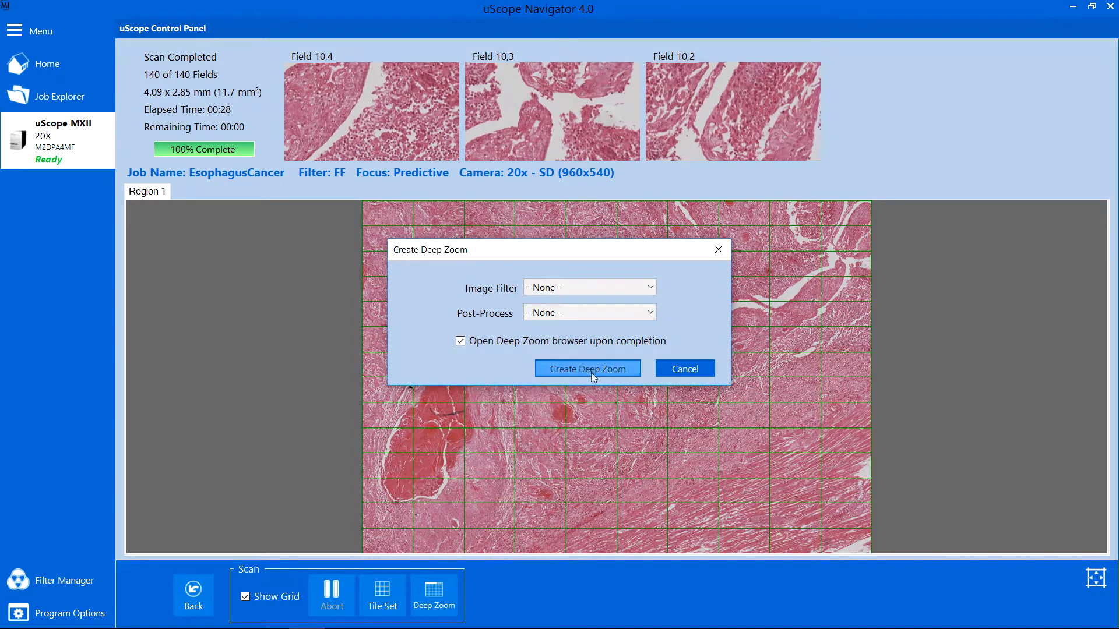
click(587, 368)
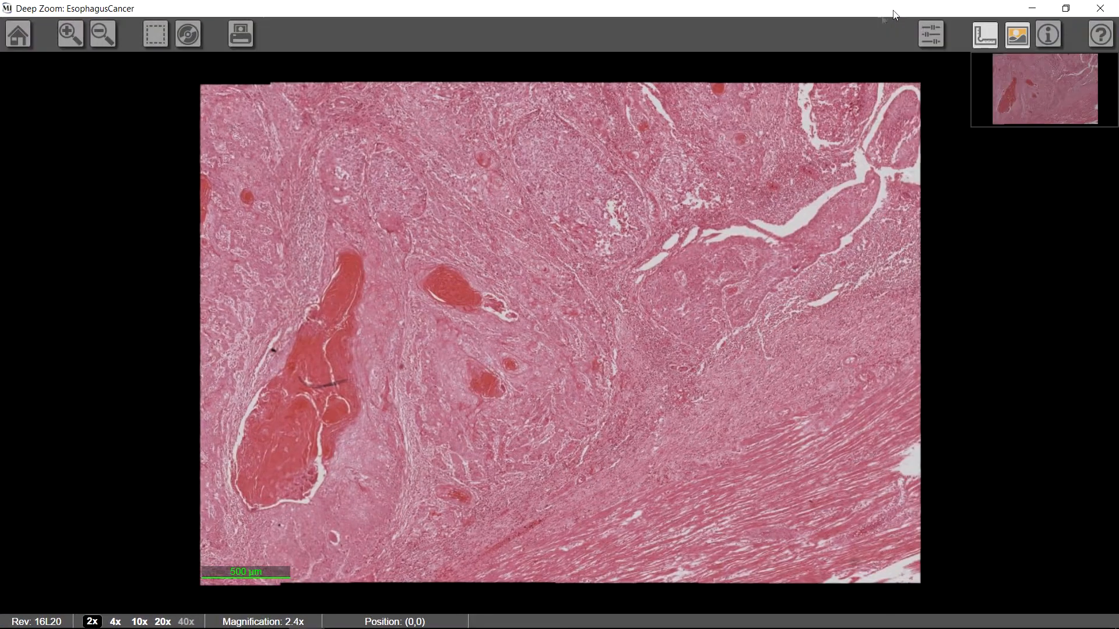
click(114, 621)
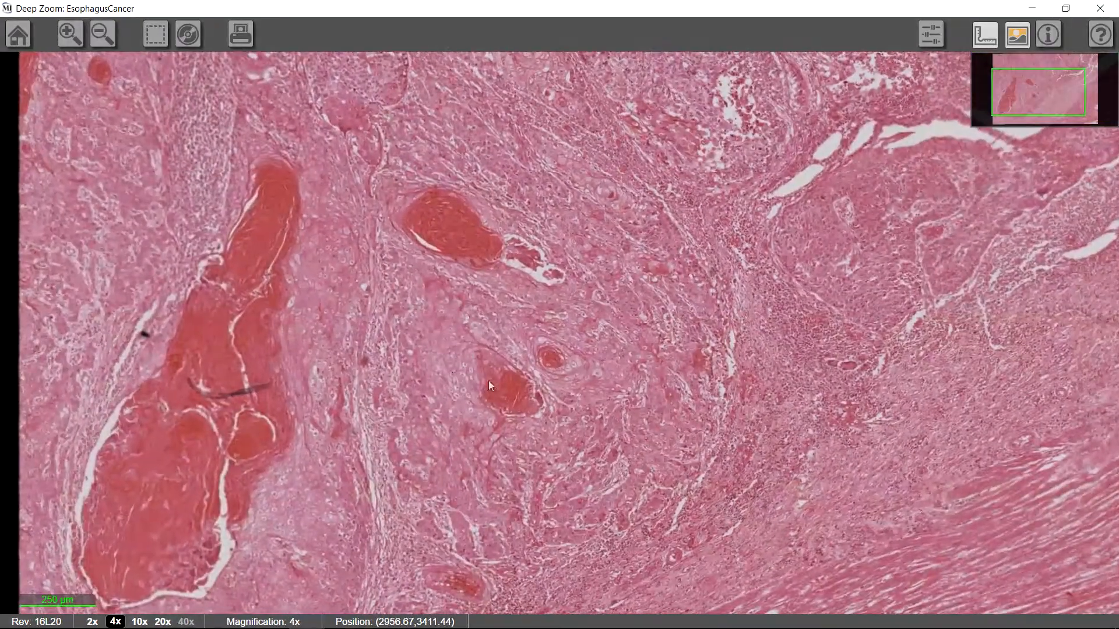